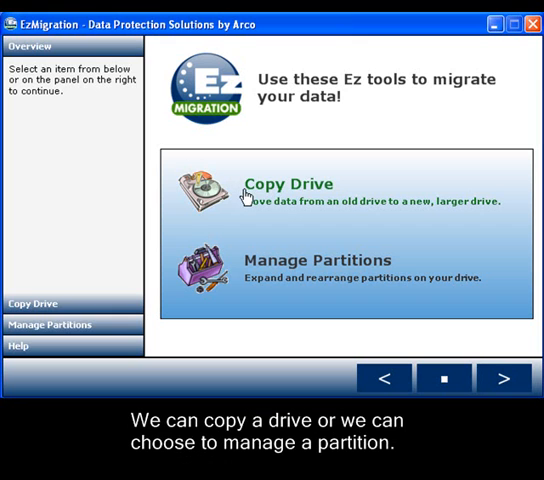
mouse_move(259, 269)
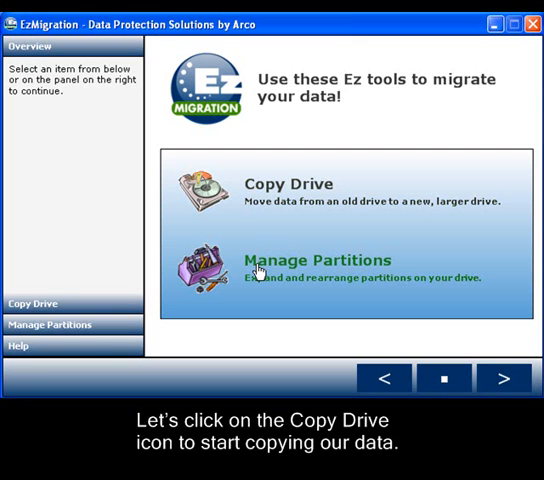
mouse_move(262, 205)
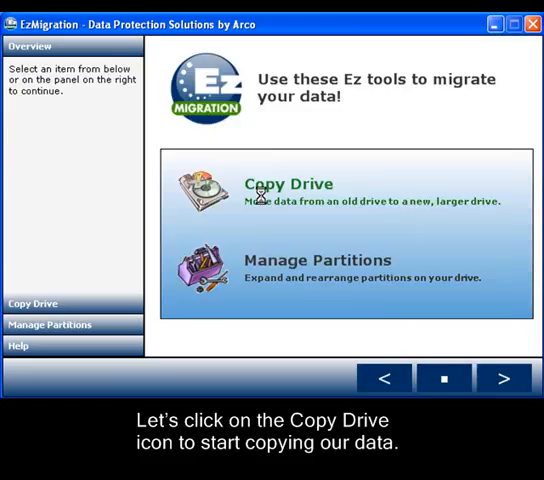
Choose Copy Drive on the EzMigration start screen.
click(287, 184)
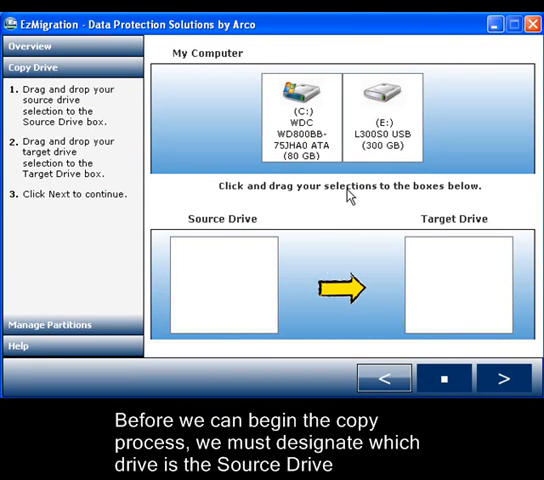
mouse_move(345, 203)
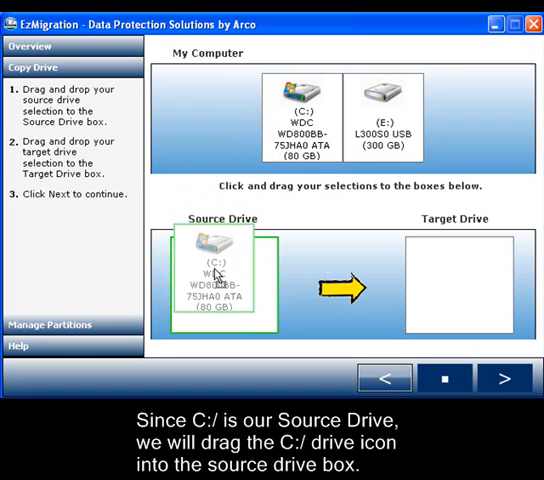
Set the 80 GB C: drive as source and 300 GB E: as target, then continue.
drag(305, 110, 222, 290)
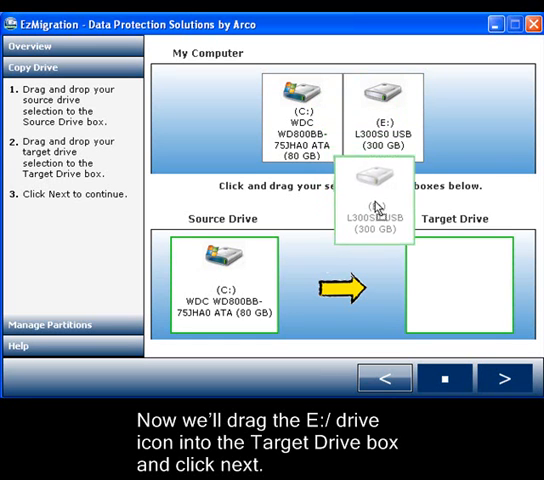
drag(378, 200, 470, 290)
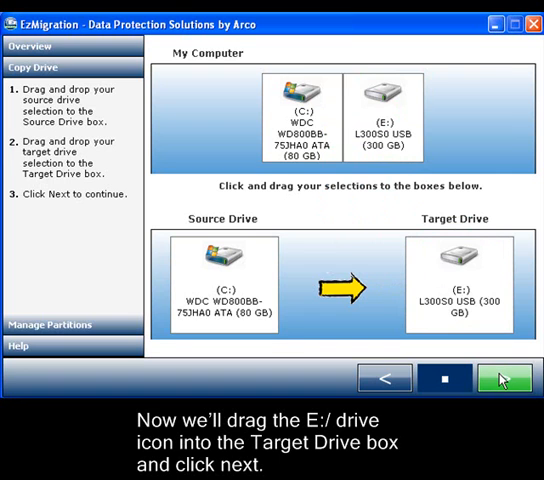
click(500, 378)
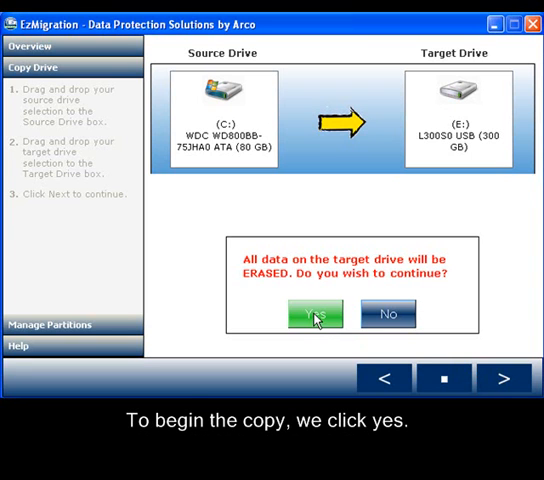
Accept erasing E: to copy C: onto it, then choose to adjust partitions.
click(314, 314)
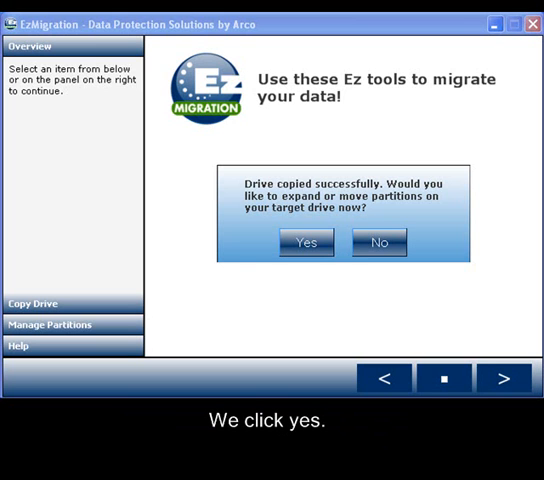
click(306, 243)
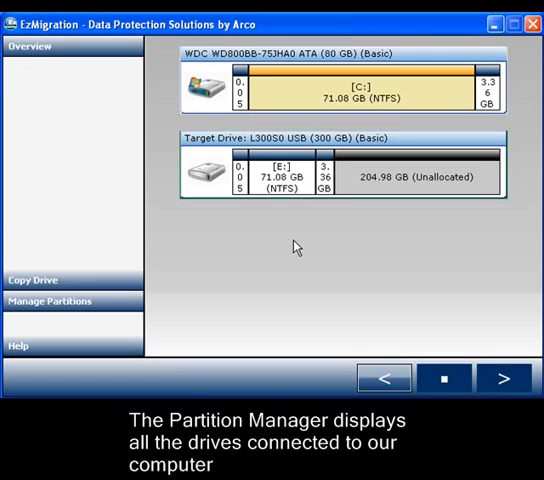
Select the 3.36 GB partition on the L300S0 USB drive in Partition Manager.
click(55, 301)
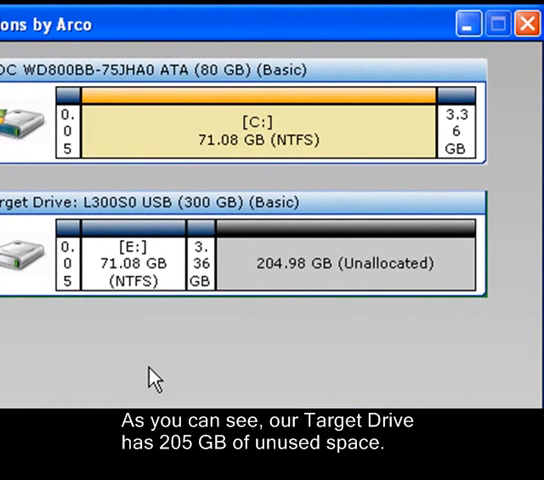
mouse_move(253, 251)
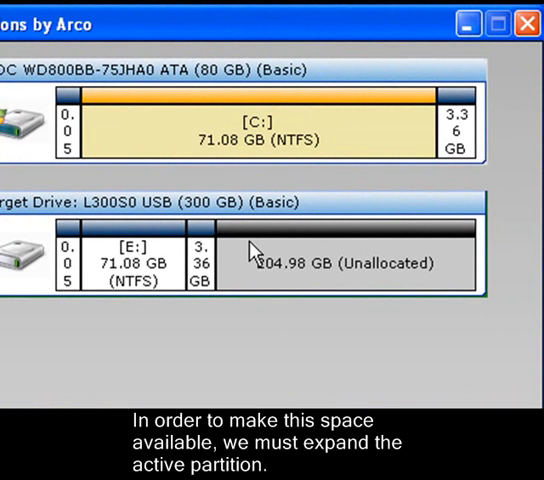
mouse_move(253, 290)
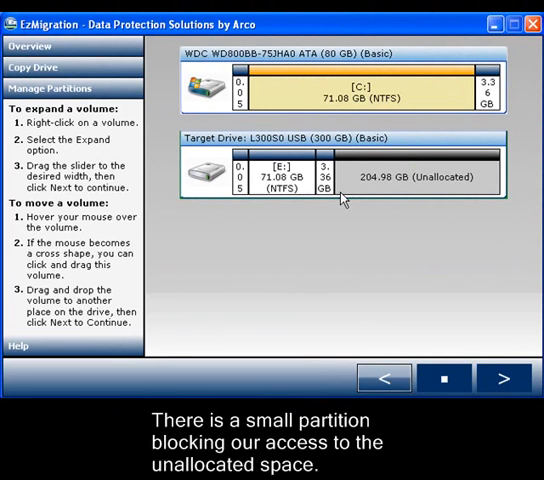
mouse_move(325, 155)
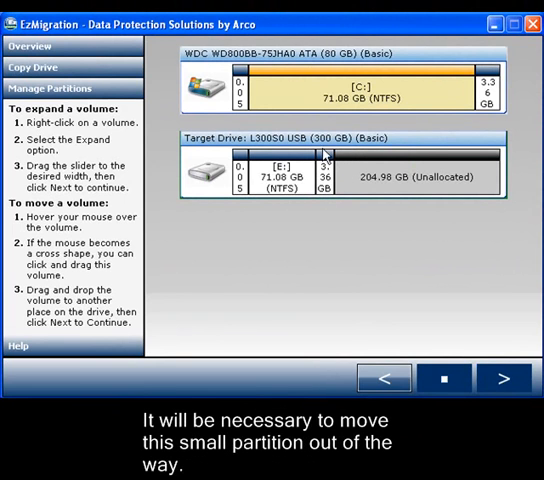
mouse_move(329, 210)
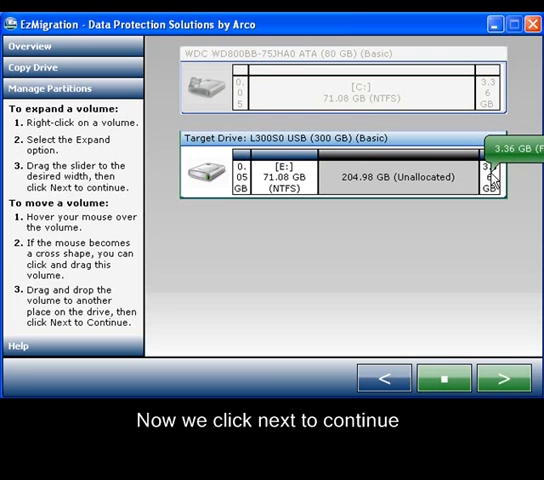
Apply and confirm moving the 3.36 GB partition to the drive's end.
click(500, 380)
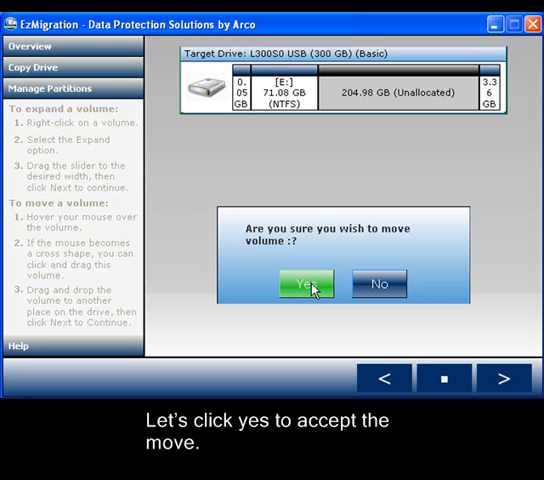
click(303, 284)
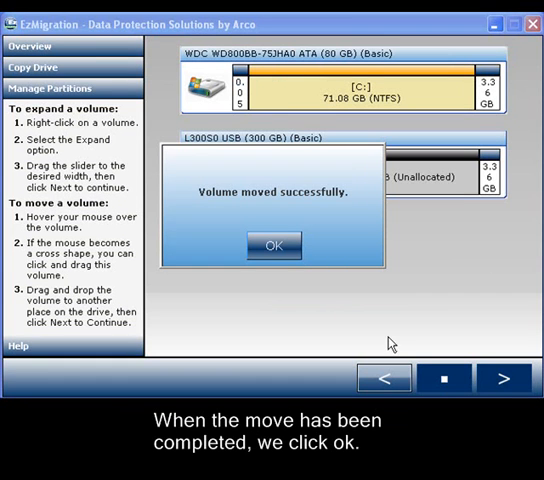
click(277, 245)
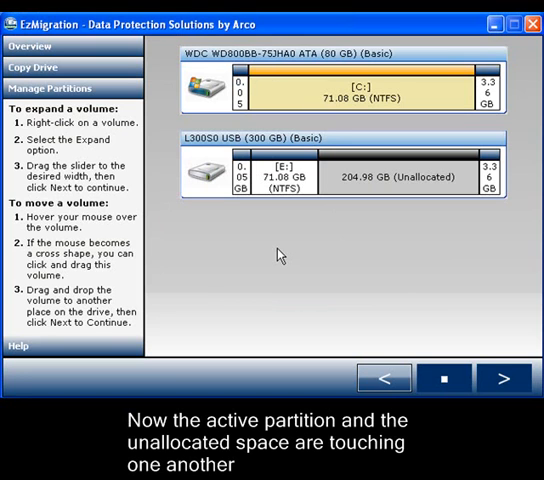
mouse_move(320, 190)
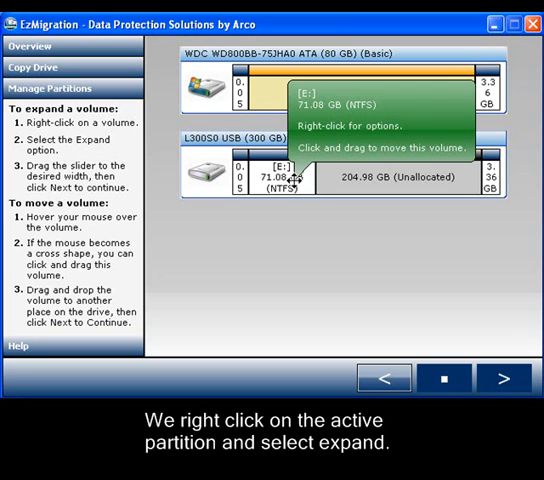
Choose Expand from the E: partition's context menu to show its size slider.
right_click(295, 180)
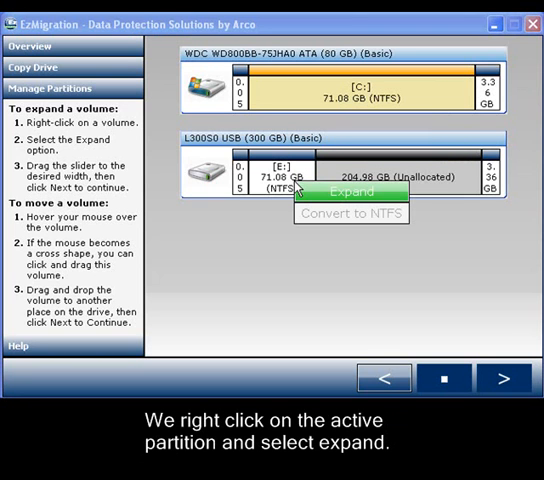
click(350, 191)
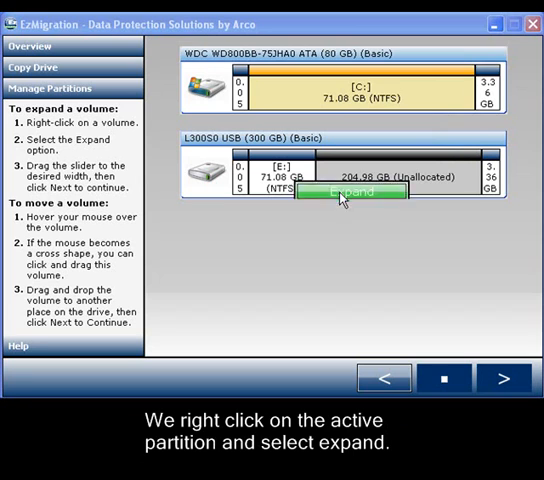
click(348, 191)
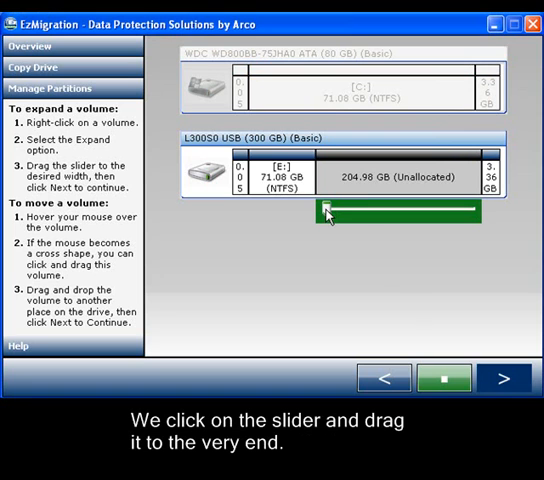
Drag E:'s slider to the far right to reach 276.06 GB, then continue.
drag(328, 210, 370, 210)
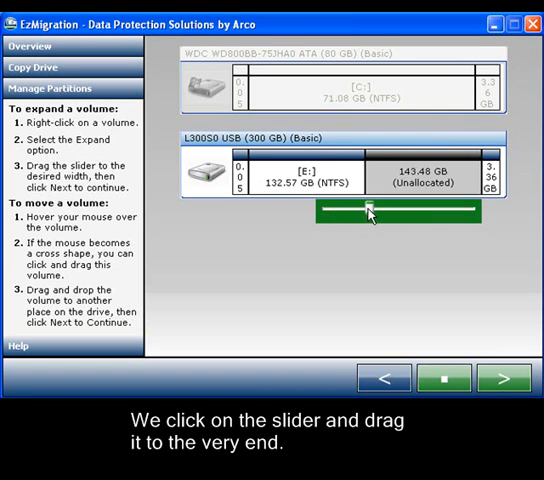
drag(367, 210, 420, 210)
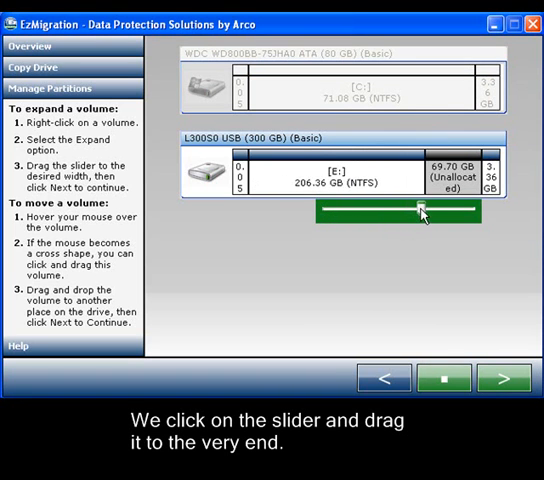
drag(421, 211, 475, 211)
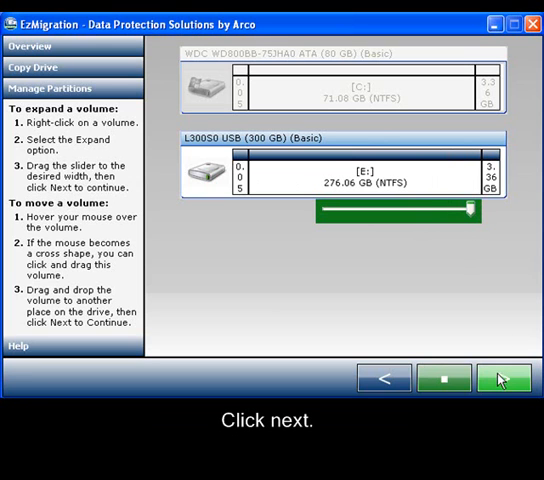
click(495, 385)
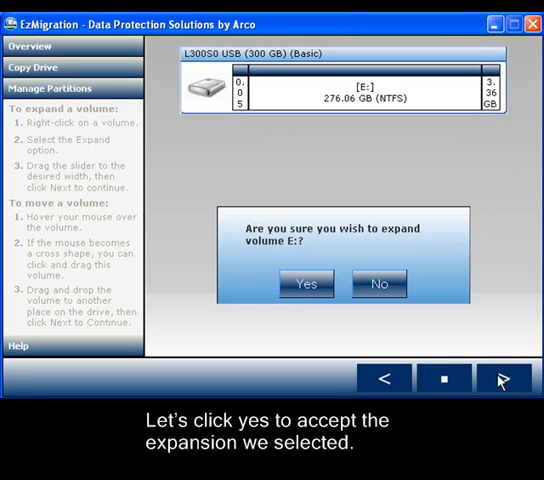
mouse_move(494, 382)
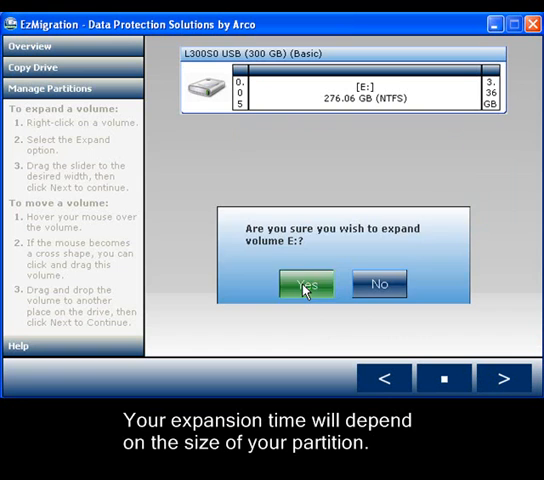
Confirm expanding volume E: and acknowledge the completion message.
click(305, 285)
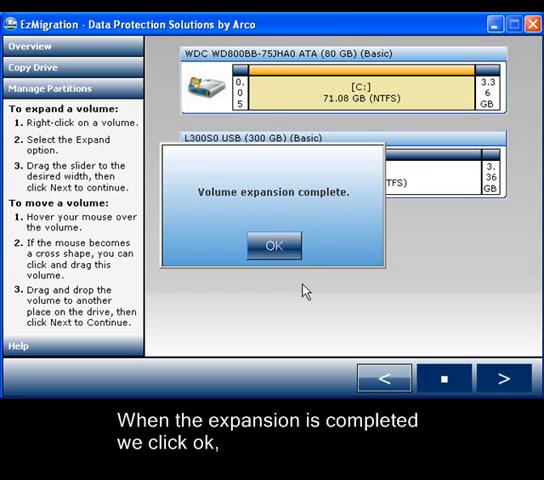
click(273, 245)
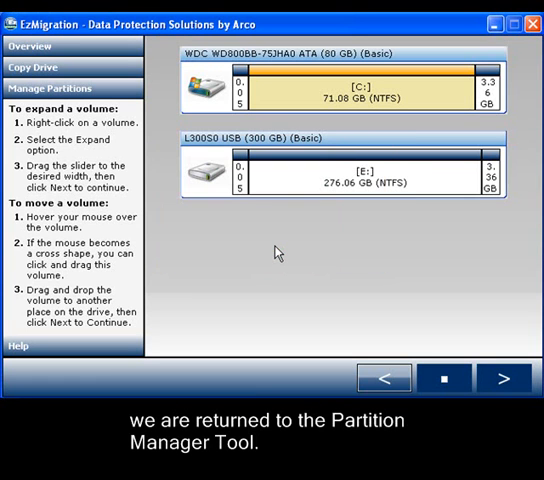